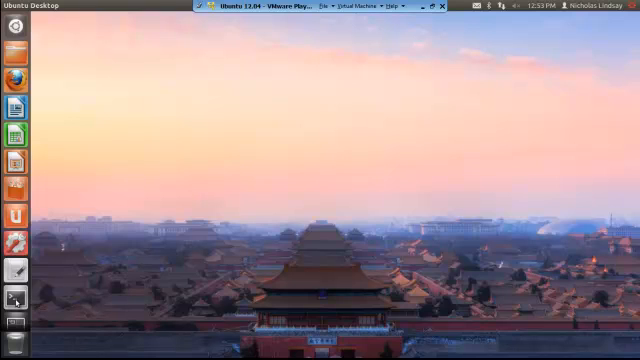
Launch a terminal and run cd / then cd .. to sit at the root directory
left_click(16, 296)
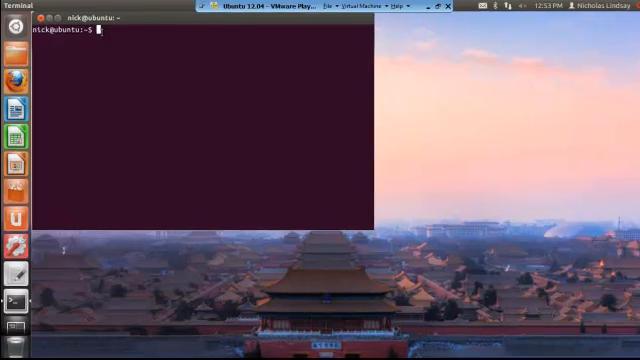
type("cd")
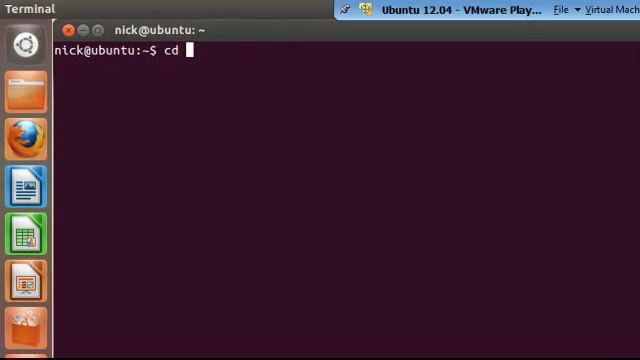
type("/")
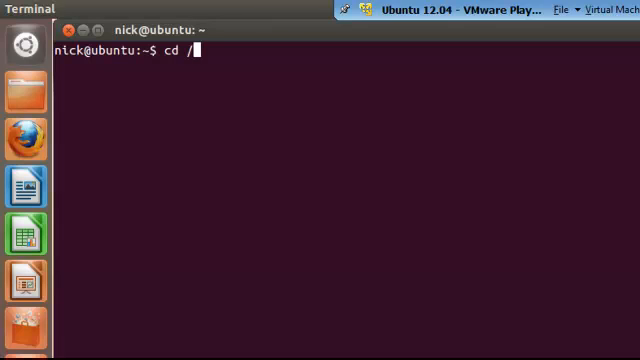
key("Return")
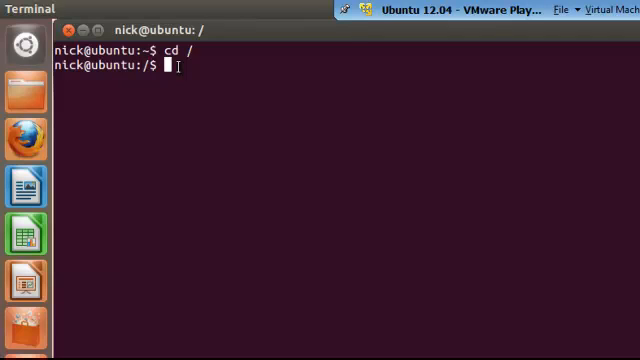
type("cd ..")
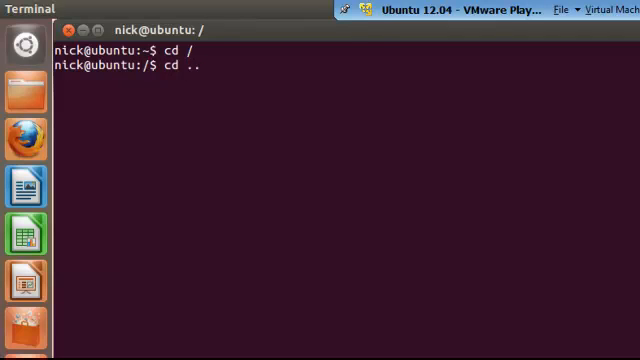
key("Return")
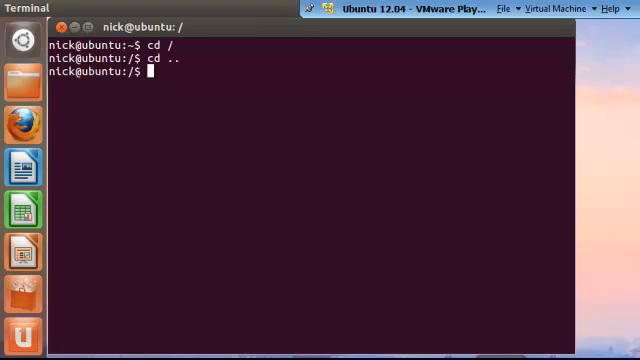
Run locate hw1.txt, which returns no result
type("l")
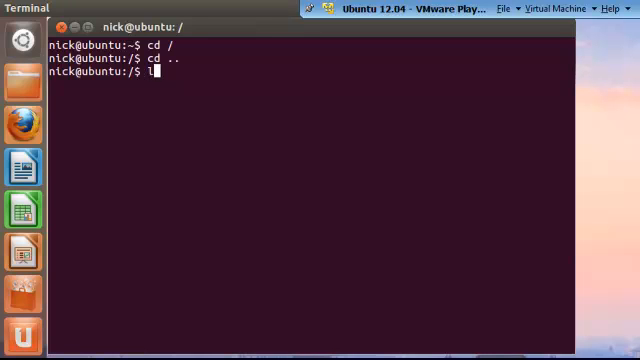
type("ocate")
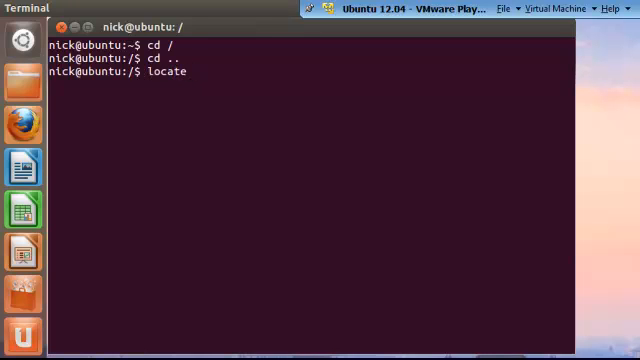
type("hw")
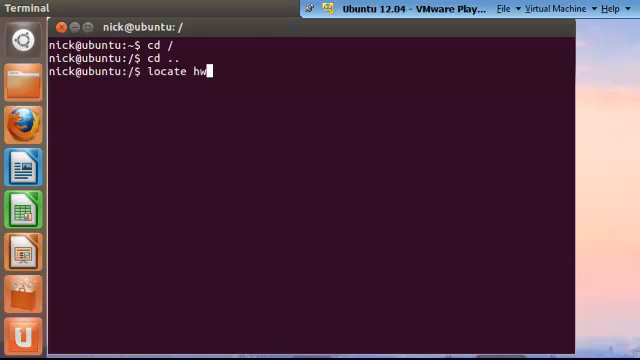
type("1.txt")
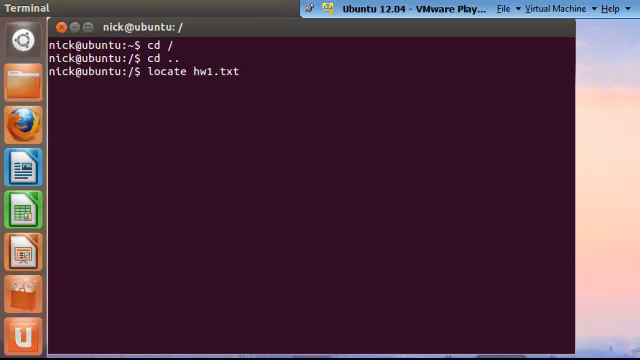
key("Return")
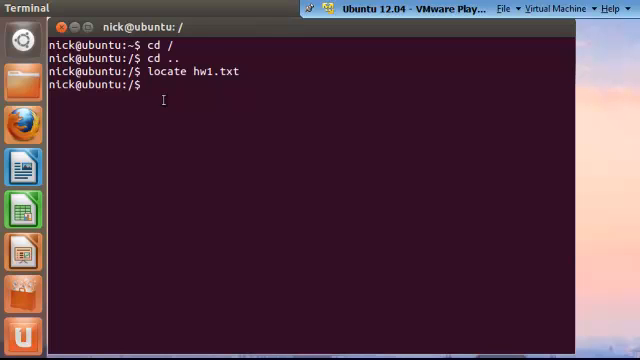
Run locate drew.txt, finding /home/nick/Schools/drew.txt, and begin a sudo command
type("locate")
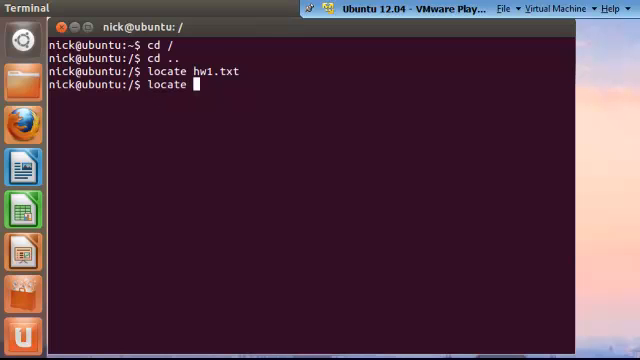
type("drew.txt")
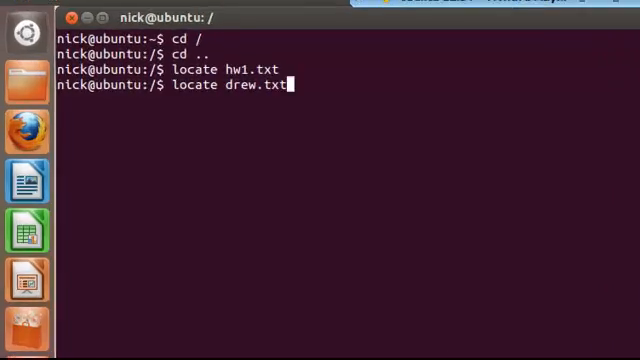
key("Return")
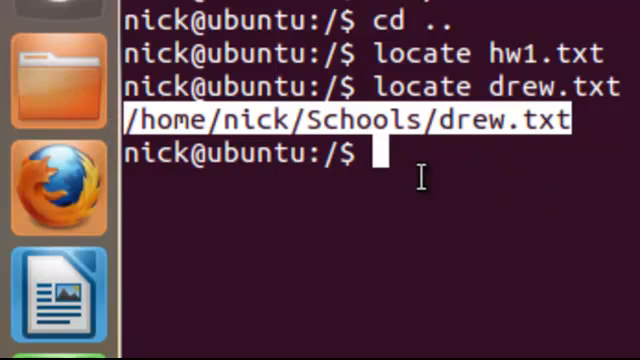
type("sudo upda")
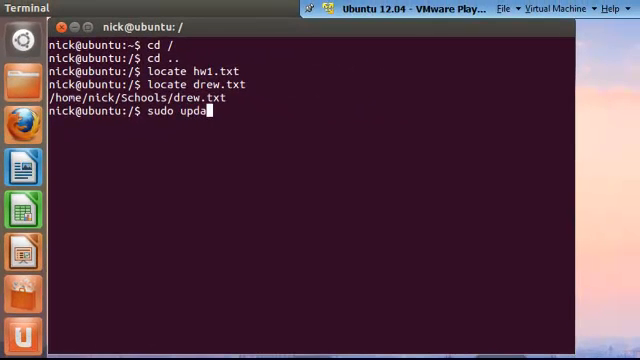
Run sudo updatedb with the password to refresh the file database
key("Return")
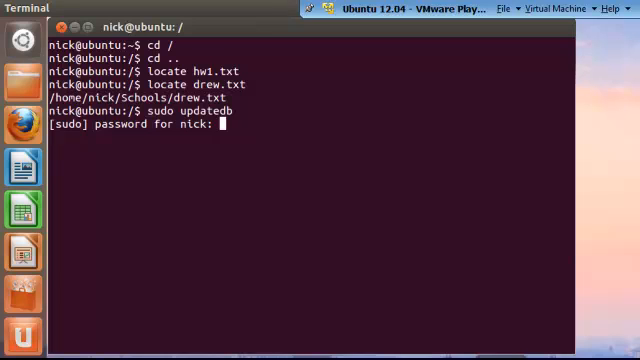
key("Return")
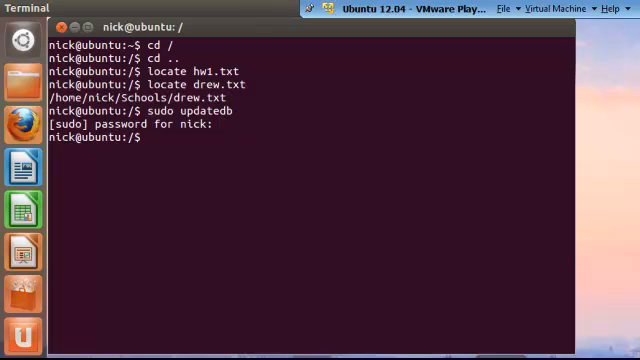
Run locate hw1.txt again, now finding /home/nick/hw1.txt, and select that path
type("loca")
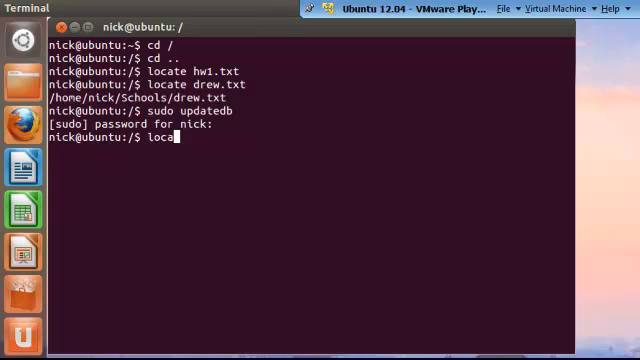
type("te")
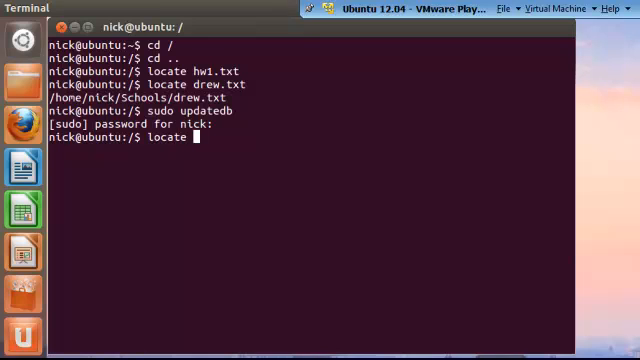
type("hw1.")
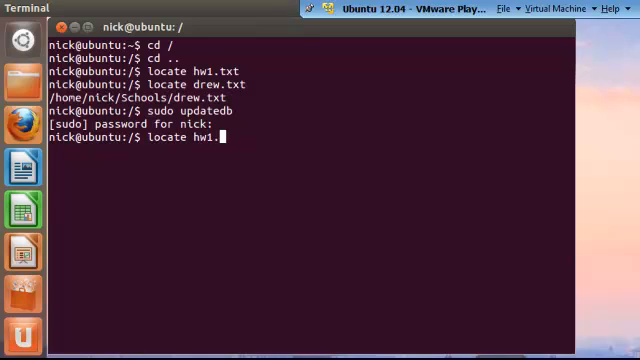
key("Return")
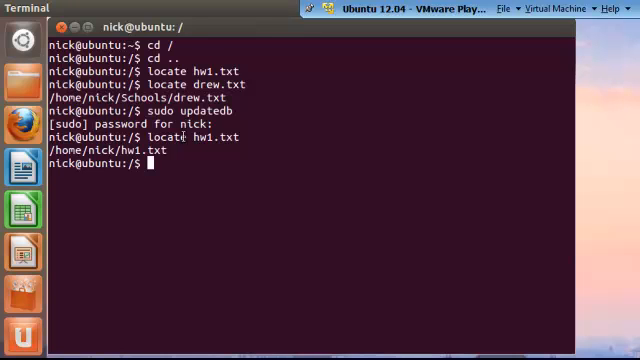
double_click(100, 150)
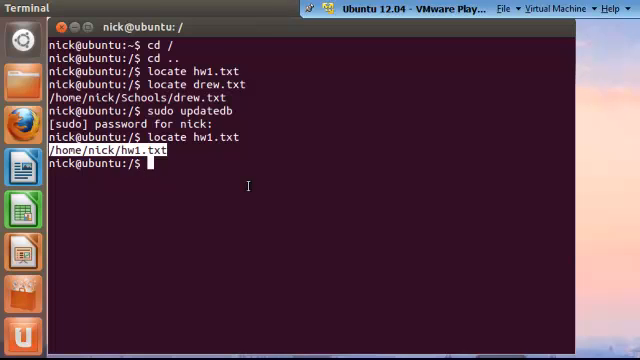
Return to the home directory with cd and enter less hw1.txt at the prompt
type("cd ~")
type("l")
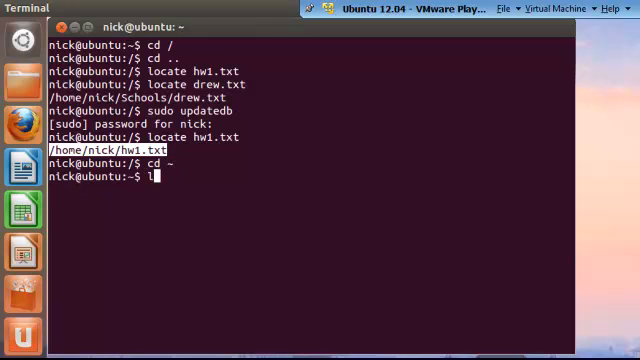
key("Return")
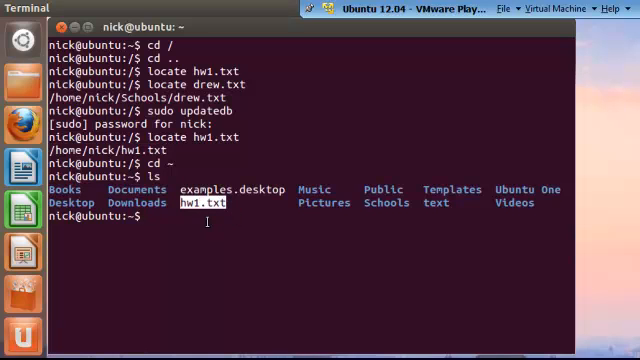
type("less hw1")
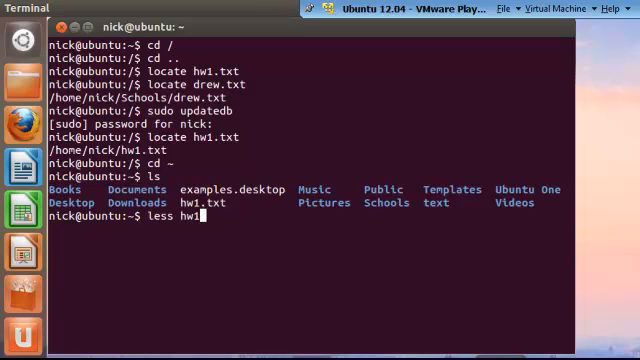
type(".txt")
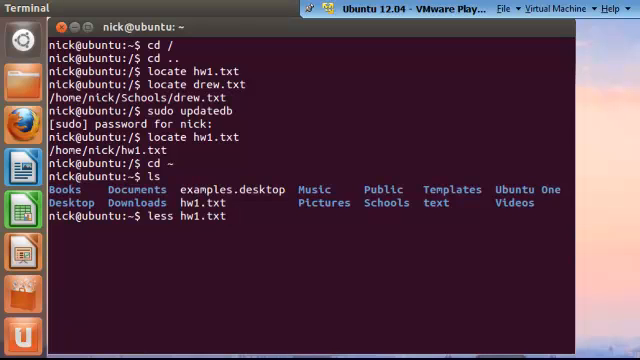
Page through the homework instructions in hw1.txt with less
key("Return")
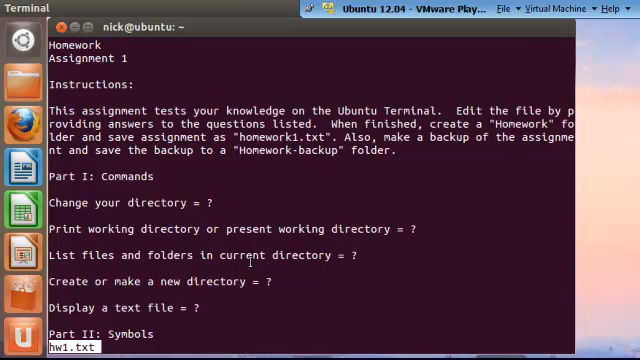
scroll("down", 3)
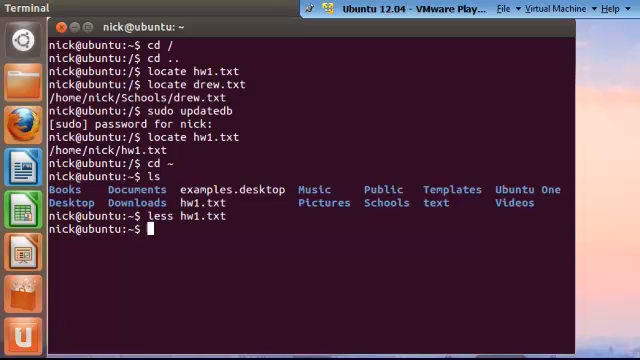
Start nano with an empty buffer and exit it again with Ctrl+X
type("nano")
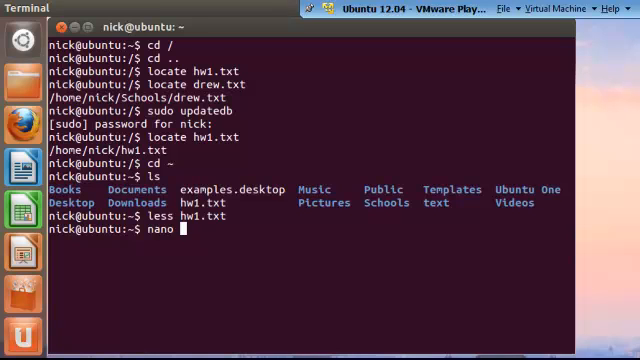
key("Return")
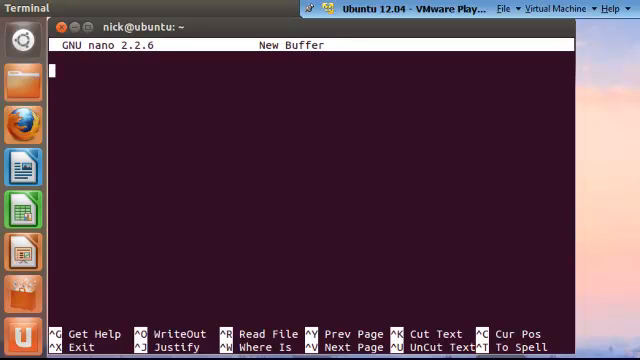
key("ctrl+x")
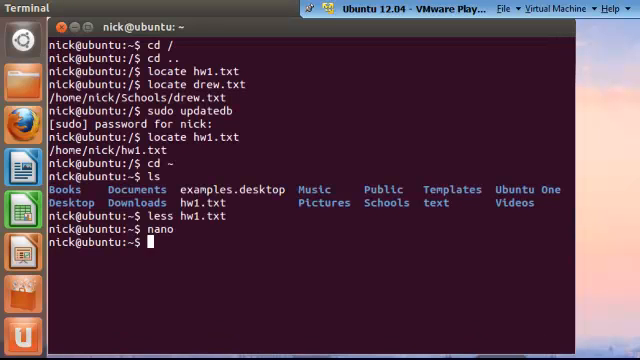
Open hw1.txt in nano, showing the Part I command questions
type("nano")
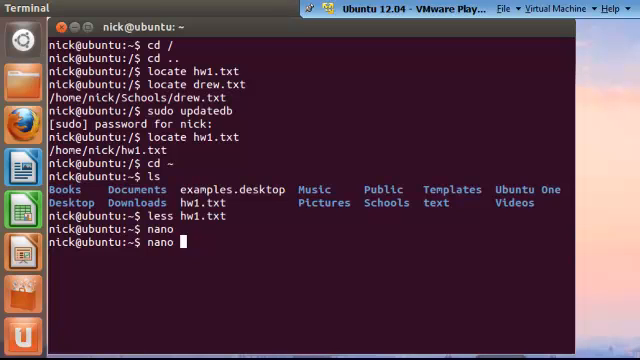
type("hw1")
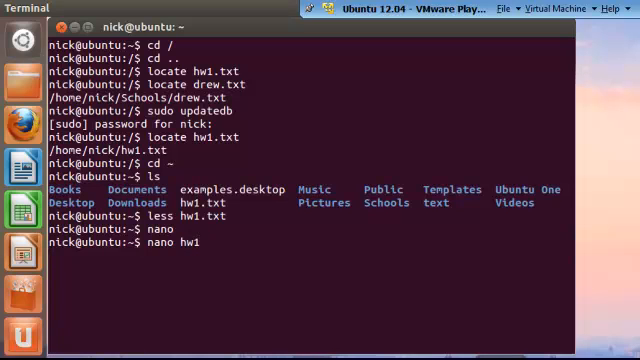
type(".txt")
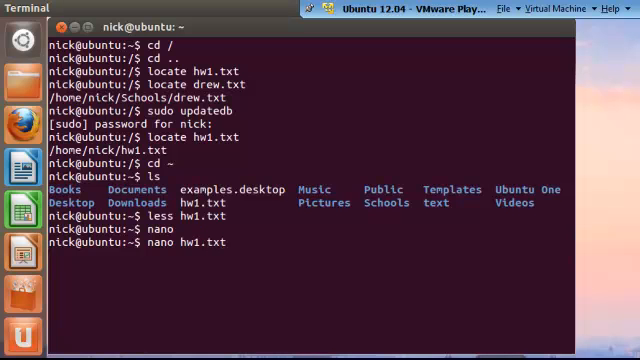
key("Return")
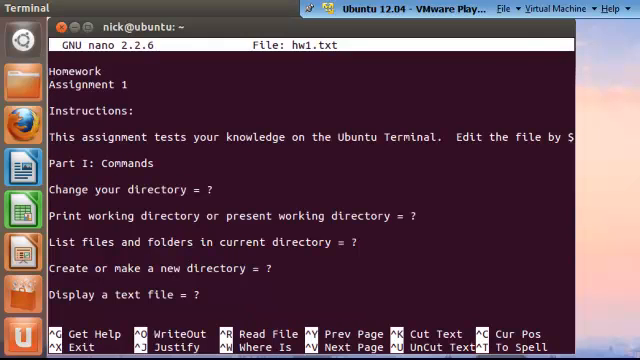
Fill in cd, pwd, ls and mkdir as the first four Part I answers
key("BackSpace")
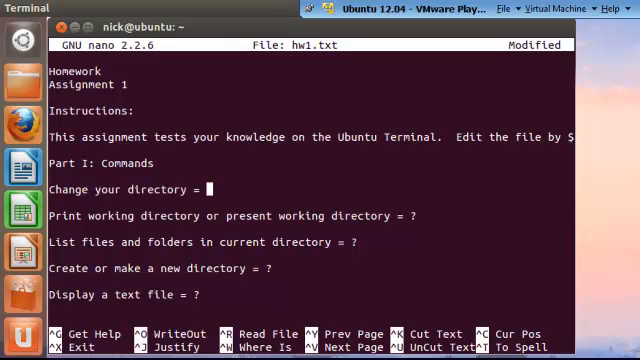
type("cd")
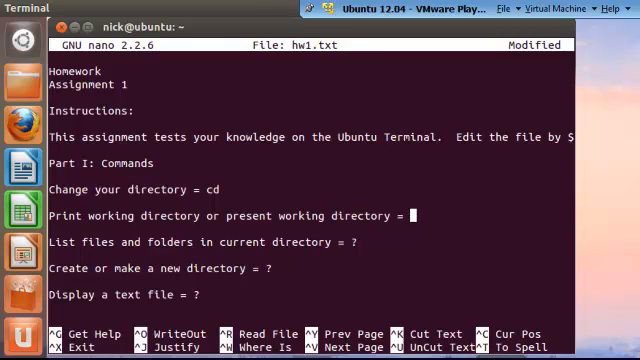
type("pwd")
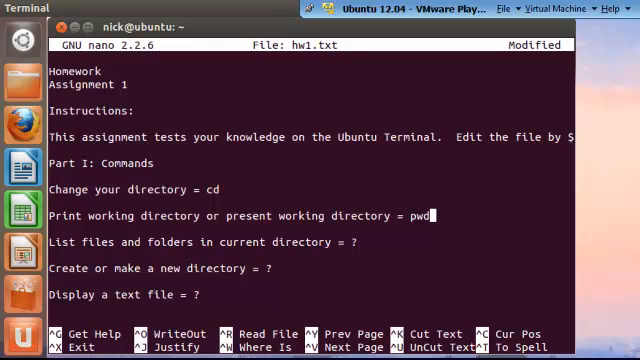
left_click(200, 242)
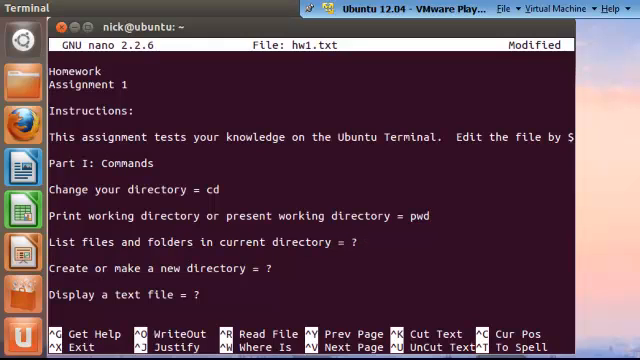
type("ls")
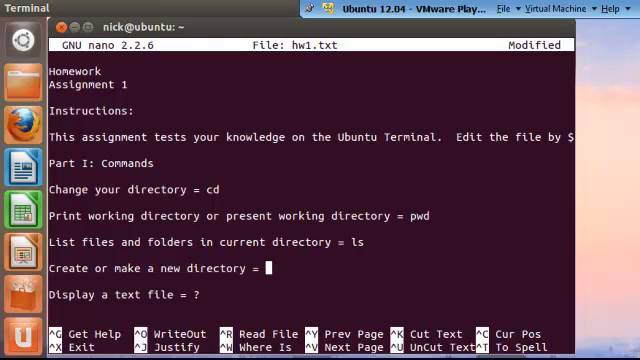
type("mkdir")
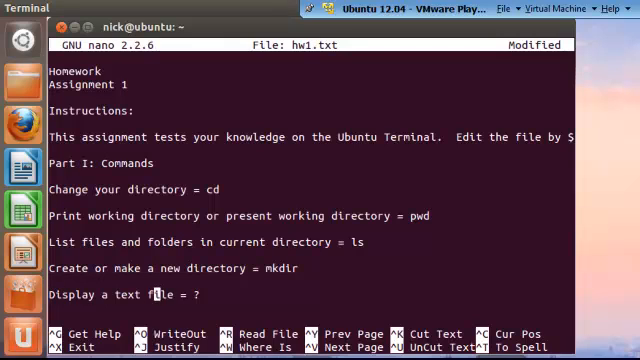
key("BackSpace")
type("less")
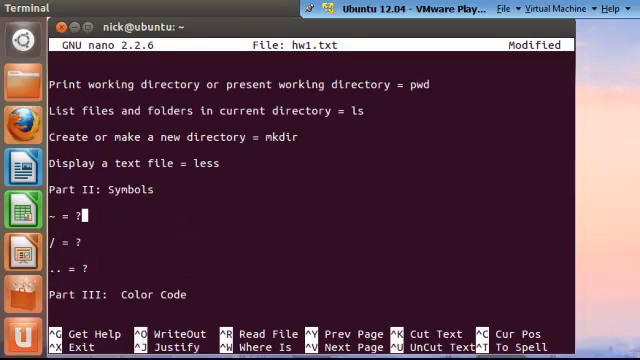
Answer Part II: ~ home directory, / root directory, .. one level above current directory
type("hom")
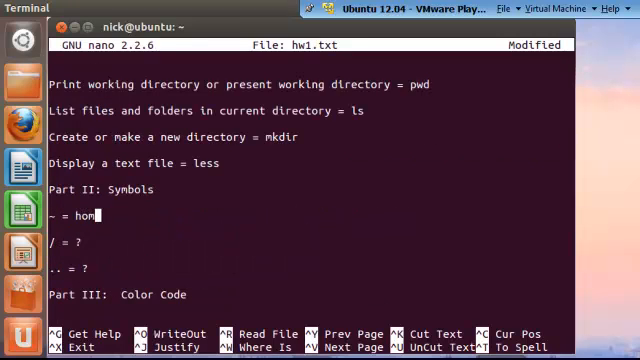
type("e directory")
left_click(312, 242)
type("root direc")
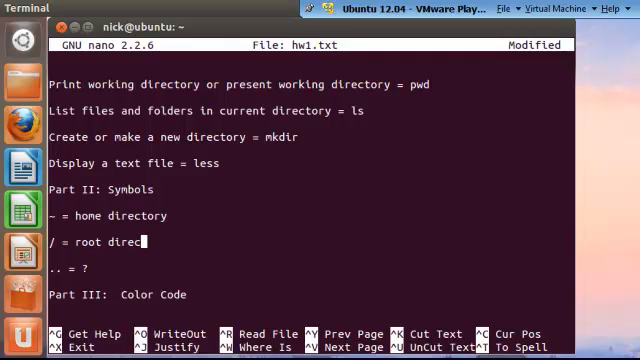
type("tory")
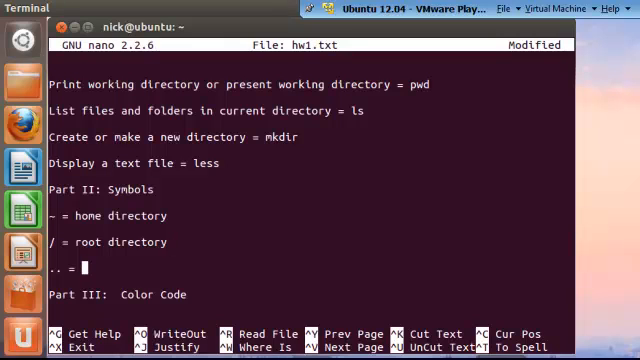
type("One")
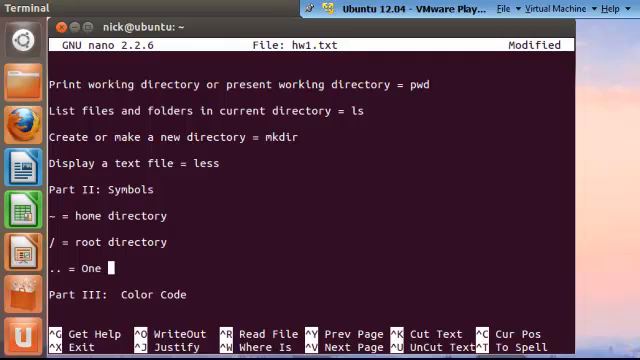
type("level a")
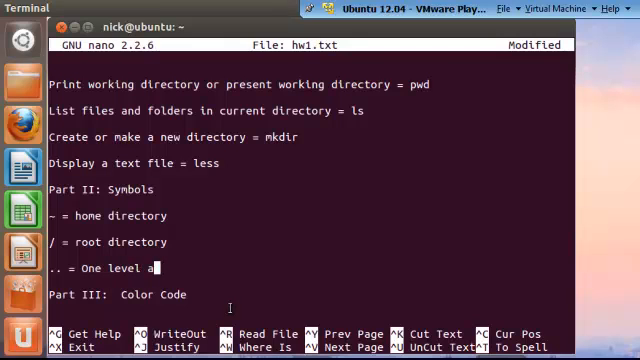
type("bove")
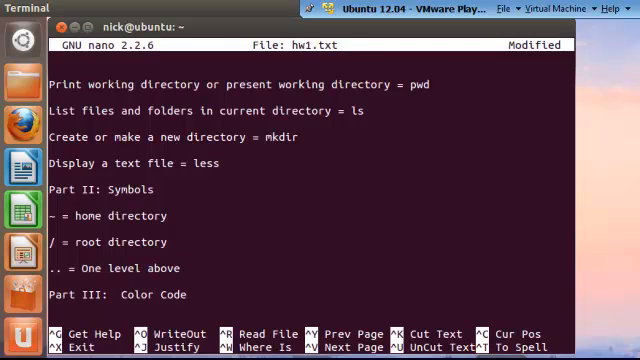
type("current")
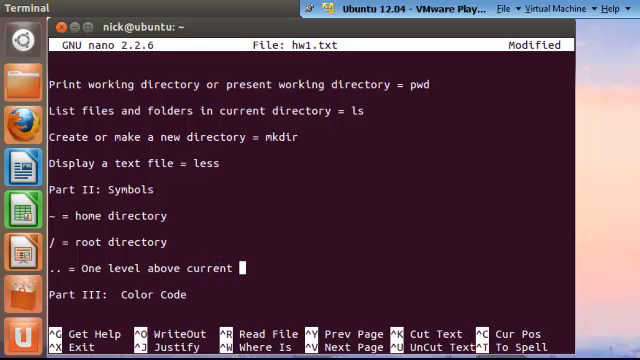
type("directory")
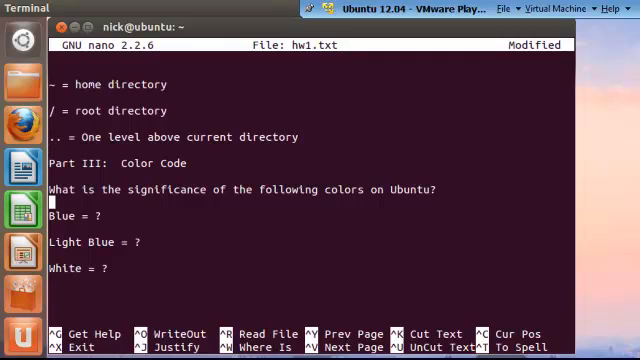
Answer Part III: blue folder, light blue protected folder or directory, white text file
key("BackSpace")
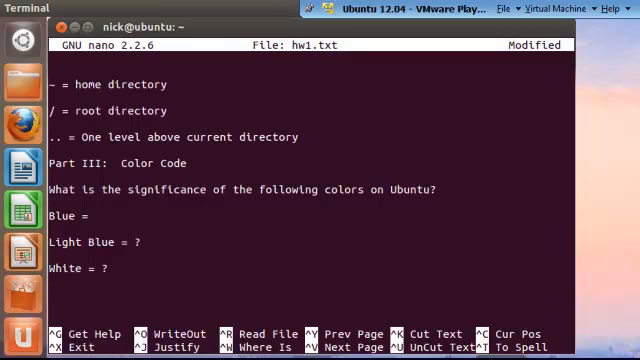
type("folder or directory")
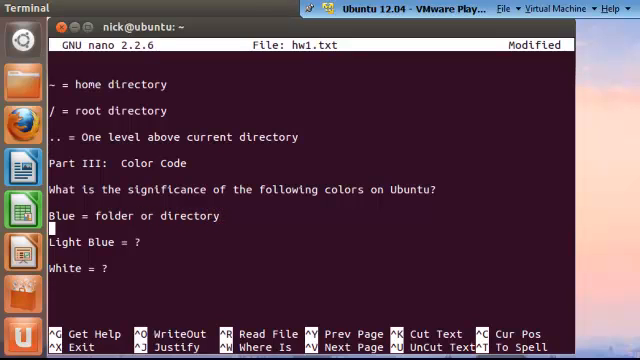
type("pro")
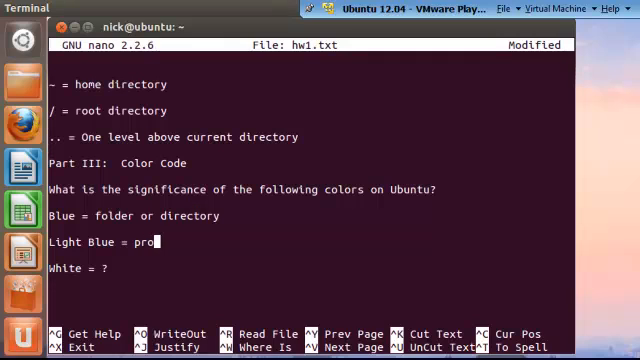
type("tected fo")
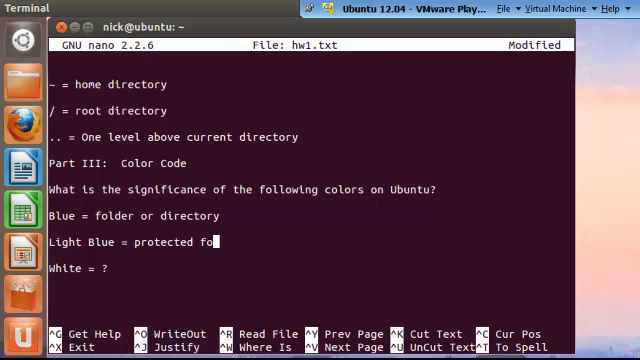
type("lder or di")
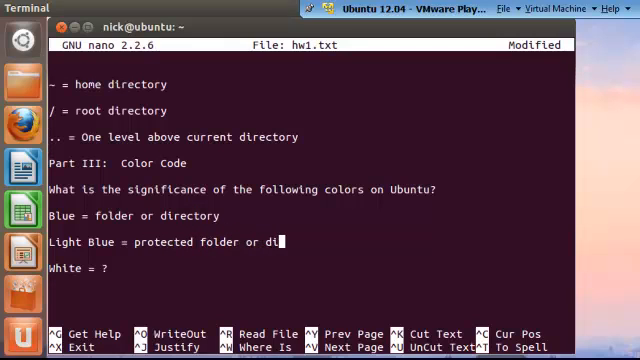
type("rectory")
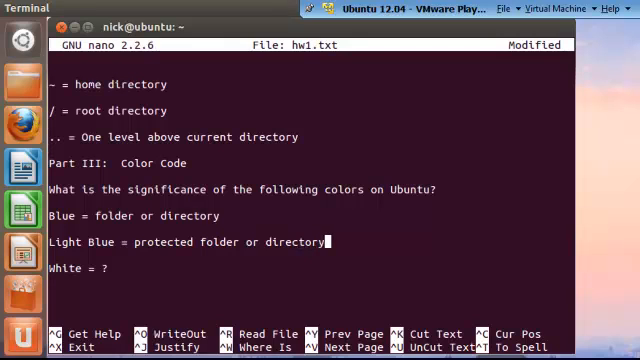
type("t")
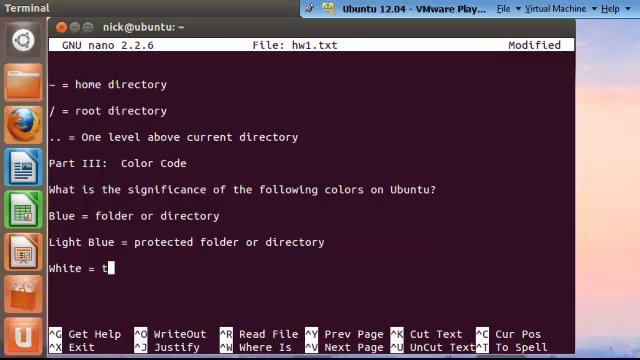
type("ext file")
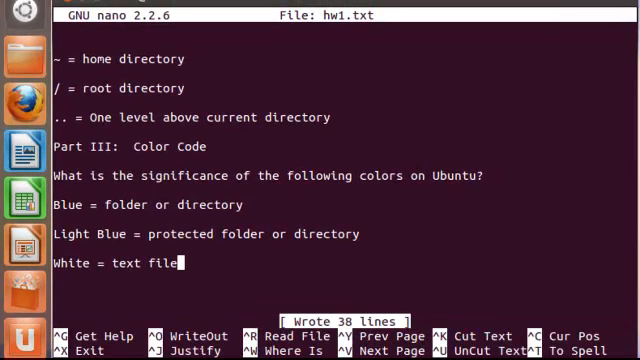
Save hw1.txt and exit nano back to the shell prompt
key("ctrl+x")
type("ls")
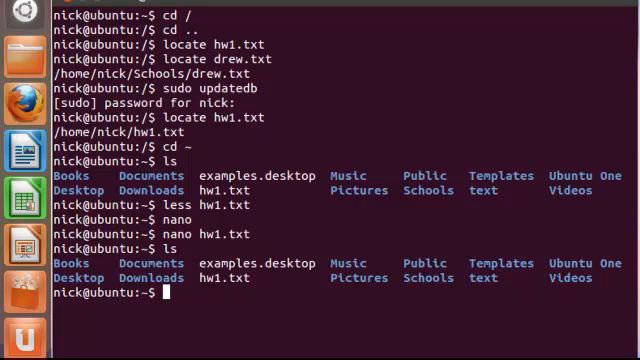
View hw1.txt read-only with less, quit back to the prompt, and begin a cp command
type("less")
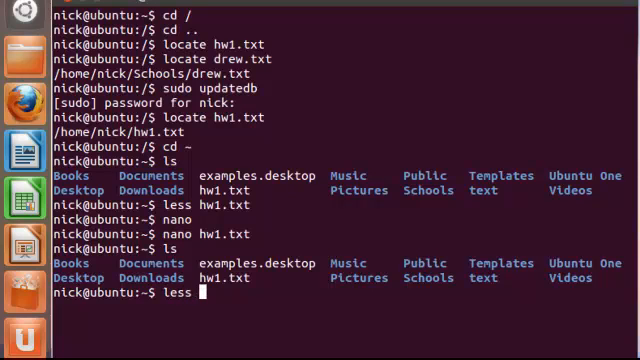
type("hw1.")
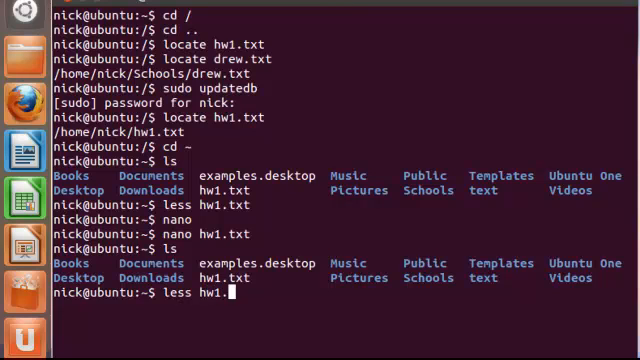
key("Return")
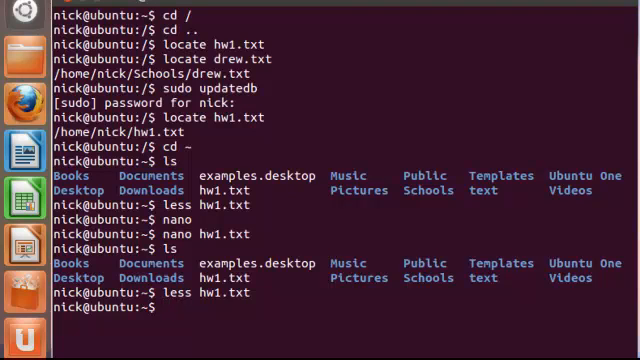
type("cp")
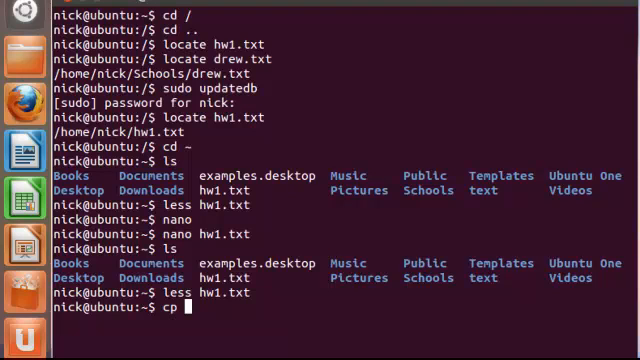
Copy hw1.txt to hw1-backup.txt and list the home folder to confirm the backup
type("hw1")
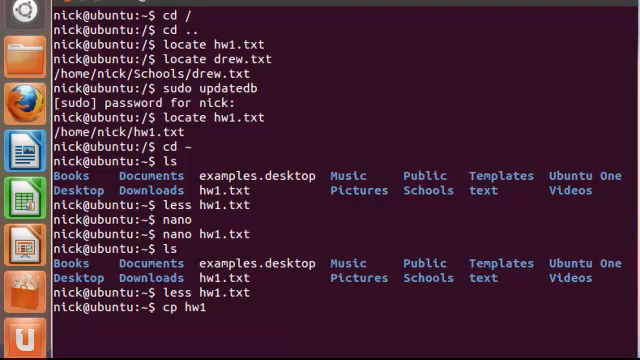
type(".tx")
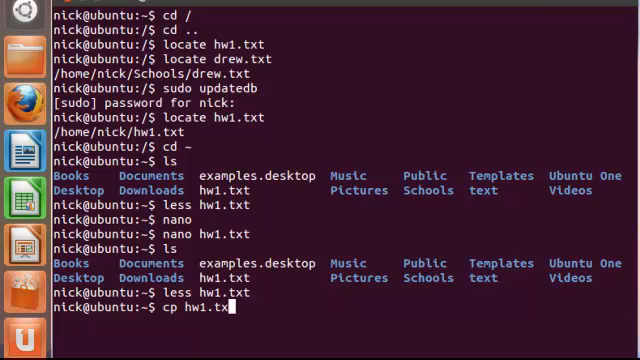
type("t")
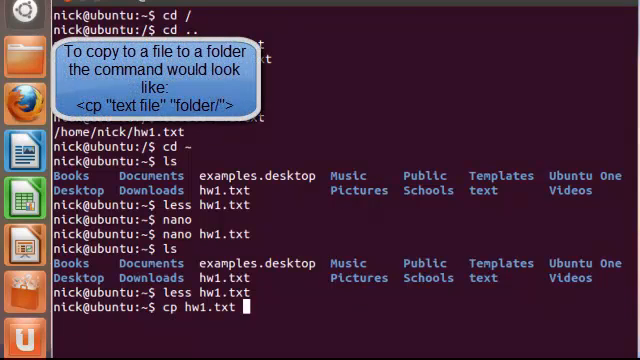
type("hw1")
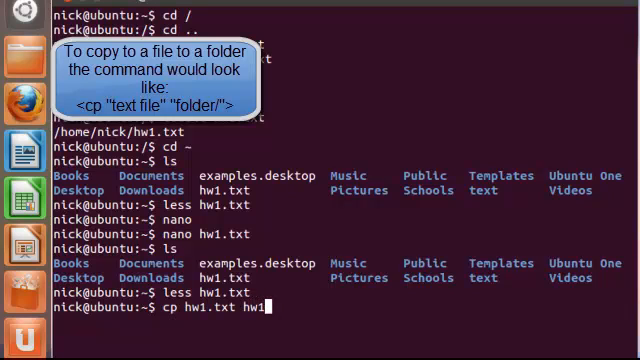
type("-backu")
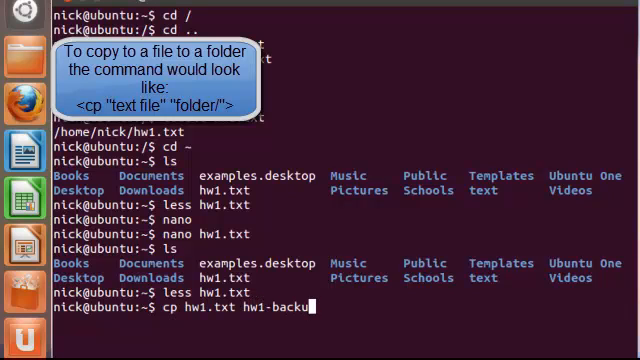
type("p.txt")
type("ls")
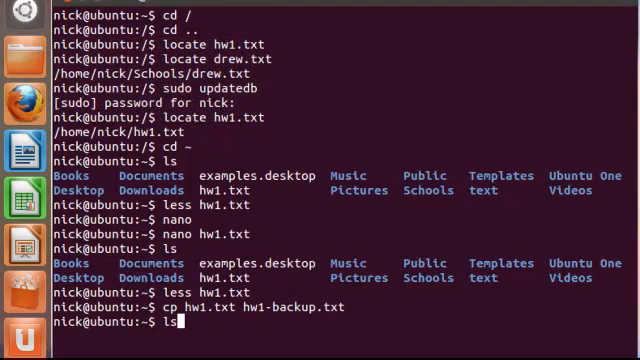
key("Return")
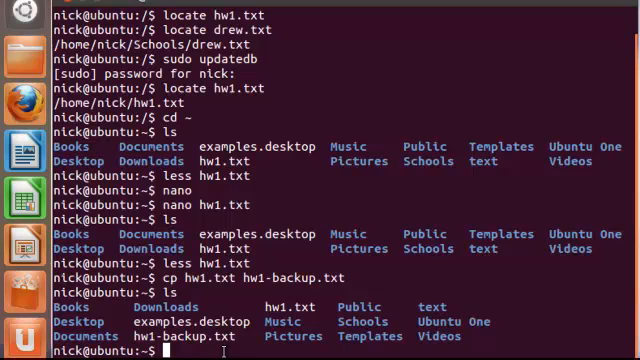
Create a Homework directory in the home folder with mkdir
type("m")
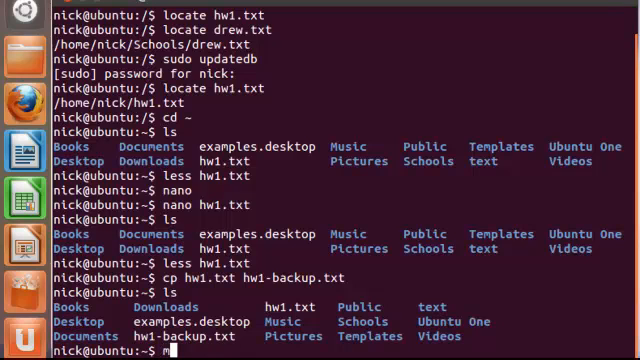
type("kdir H")
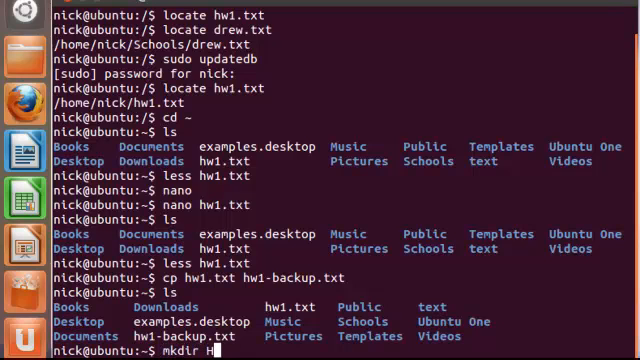
type("omework")
type("ls")
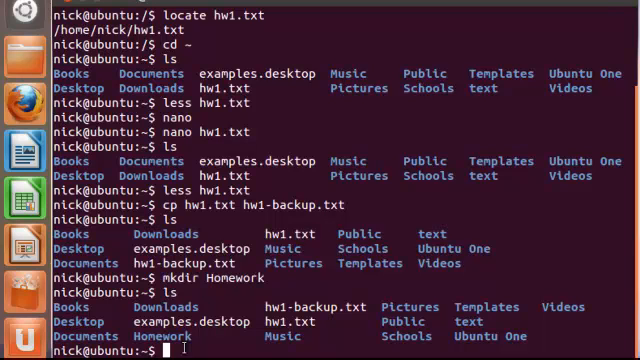
Move hw1.txt into the Homework directory with mv
type("mv")
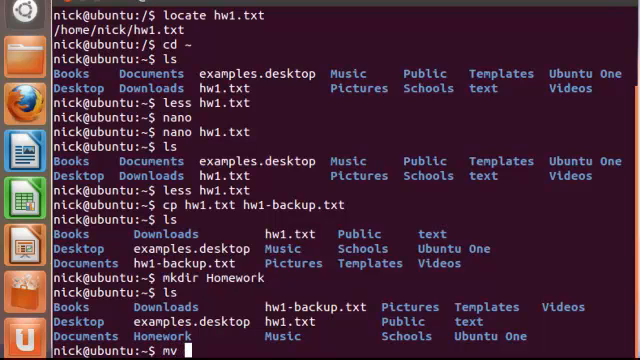
type("hw1.txt")
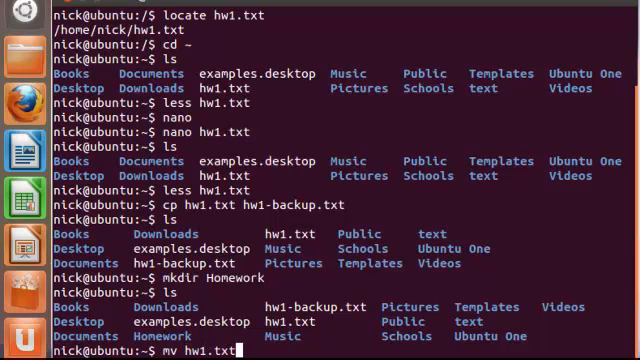
type("Ho")
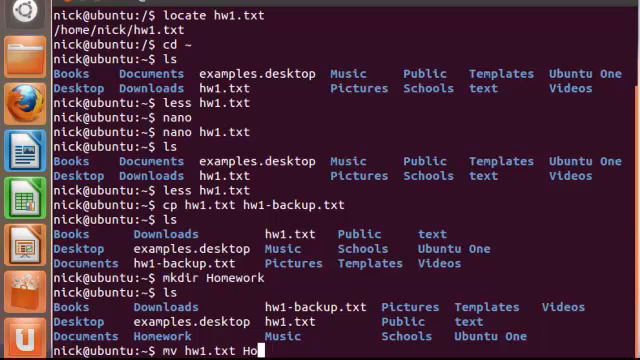
type("ework")
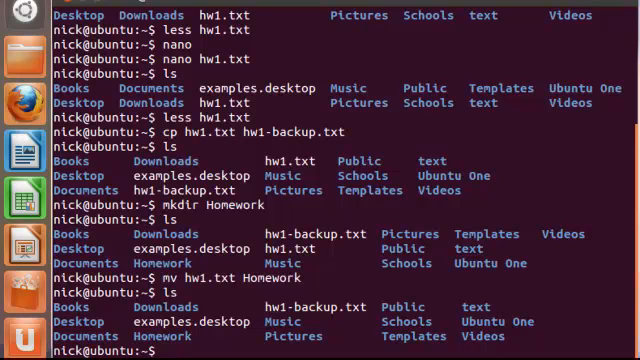
type("s")
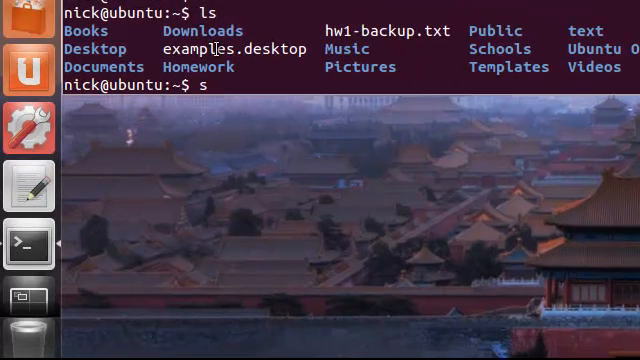
key("BackSpace")
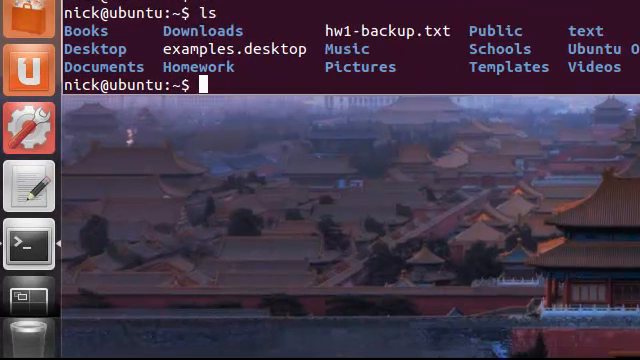
Change into the Homework directory to check hw1.txt is there
type("cd")
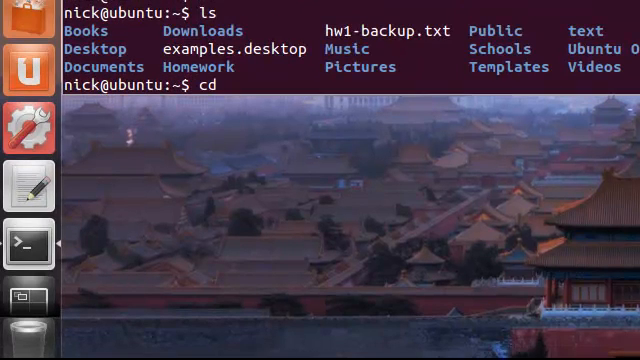
type("Homework/")
type("ls")
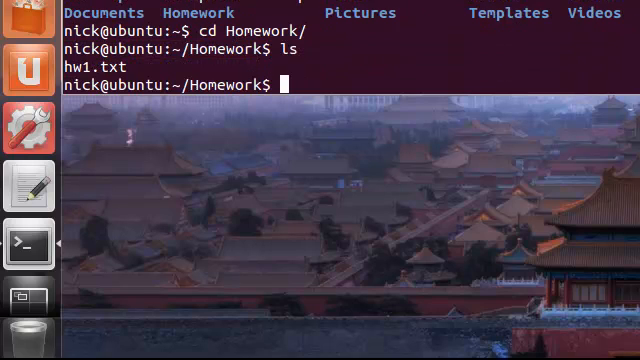
mouse_move(178, 64)
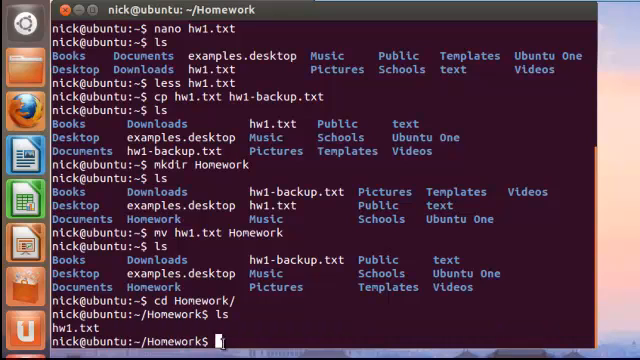
Return to the home folder with cd .. and create a Homework-backup directory
type("cd ..")
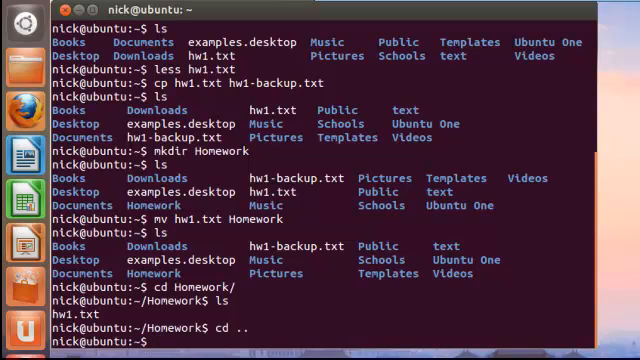
type("mkdir")
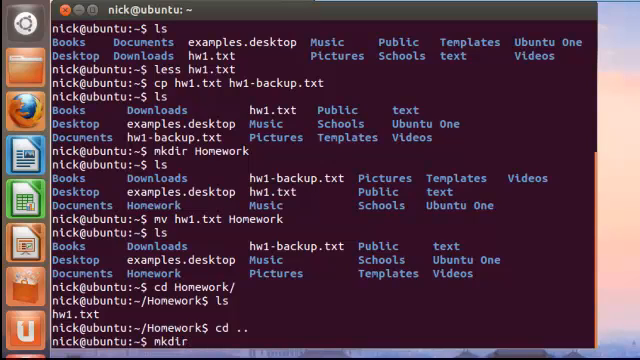
type("Homewor")
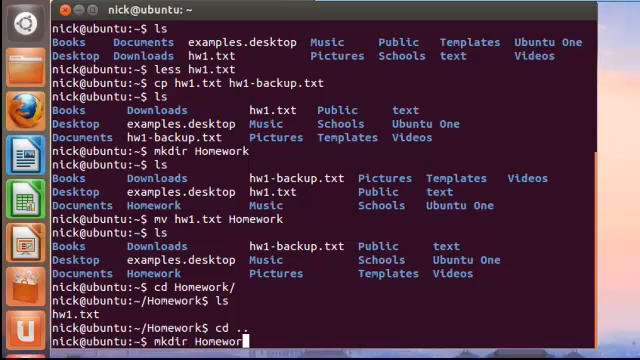
type("k-backup")
type("ls")
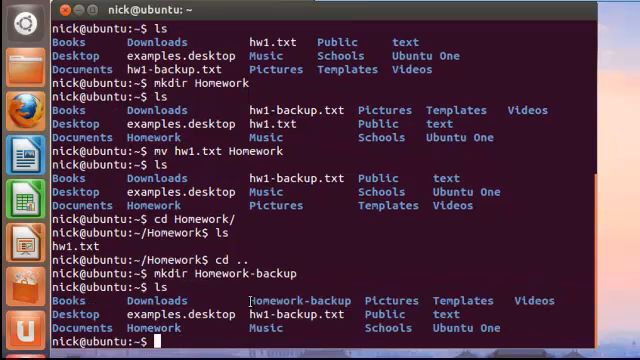
double_click(304, 300)
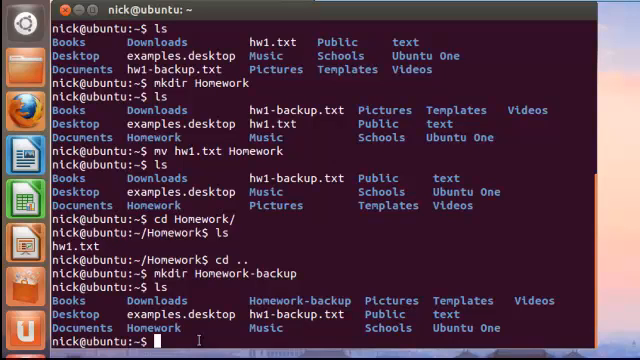
Move hw1-backup.txt into Homework-backup with mv and list the home folder to confirm
type("mv")
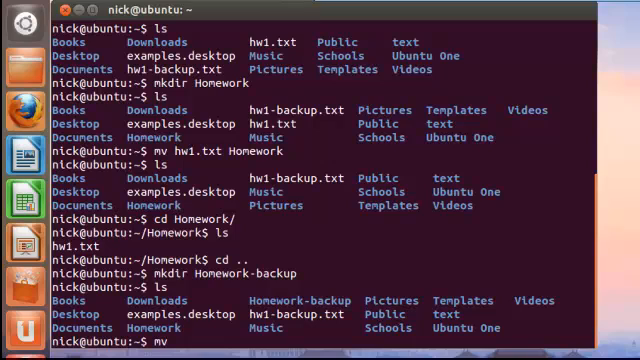
type("hw1")
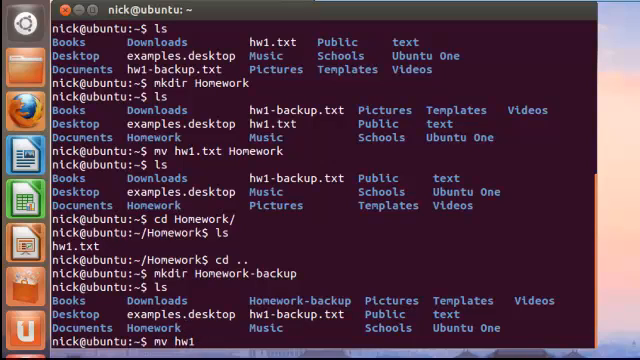
type("-backup")
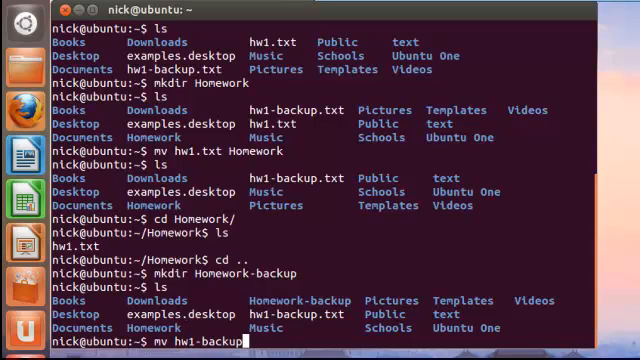
type(".txt")
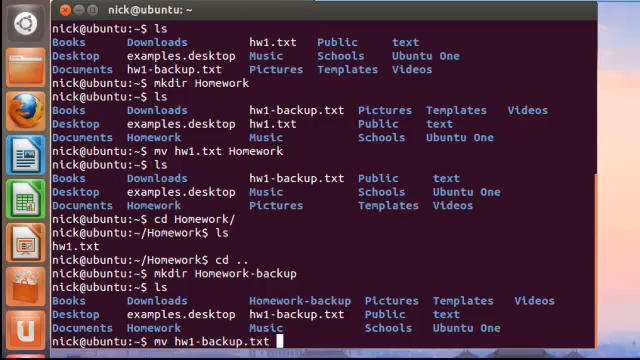
type("Home")
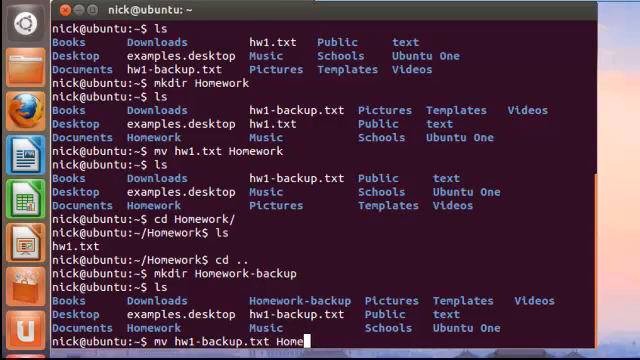
type("work")
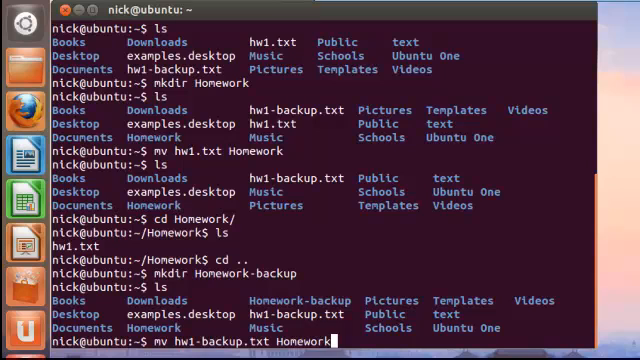
type("back")
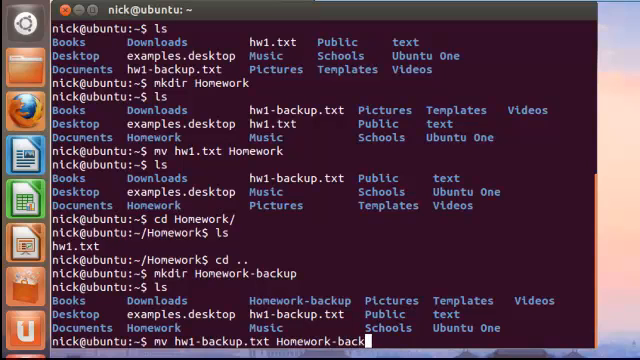
key("Return")
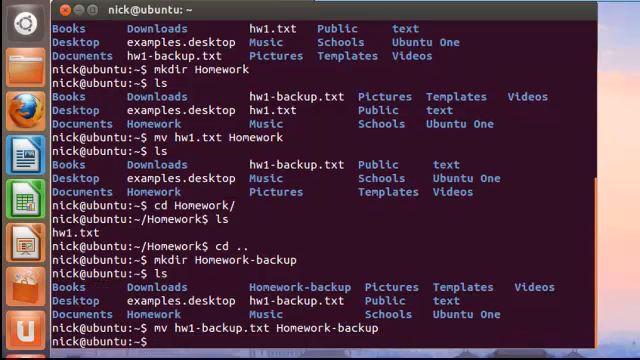
type("ls")
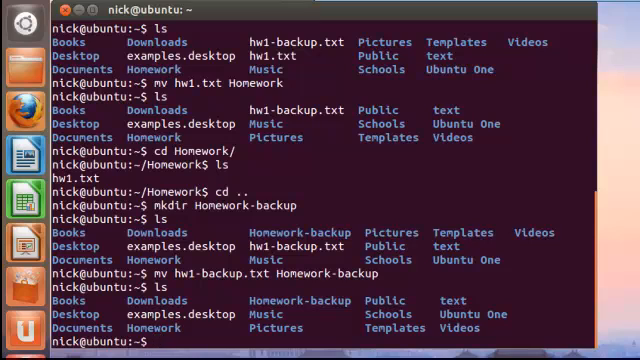
Change into the Homework-backup directory
type("cd Home")
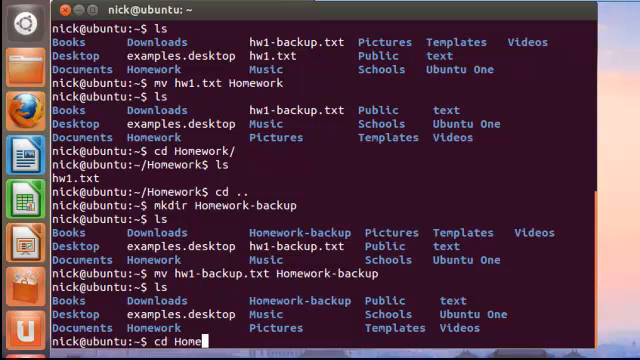
type("work-ba")
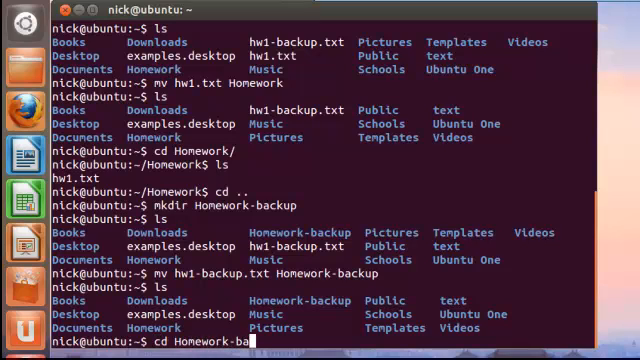
key("Return")
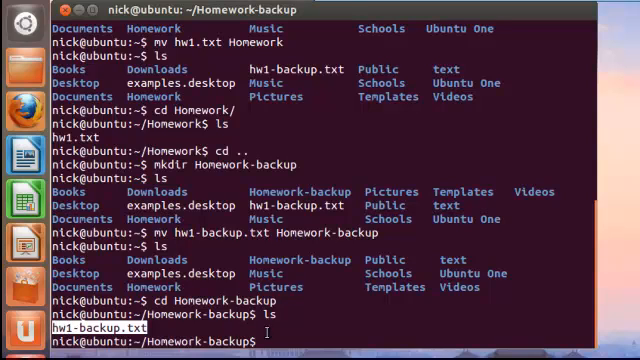
Display the contents of hw1-backup.txt with less
type("less")
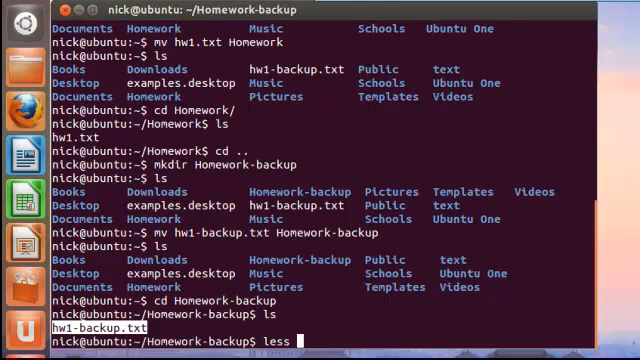
type("hw")
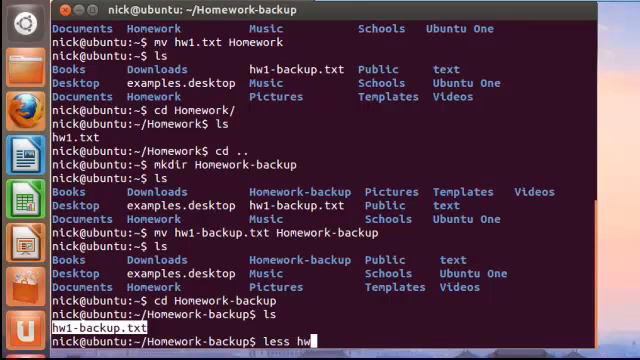
type("1")
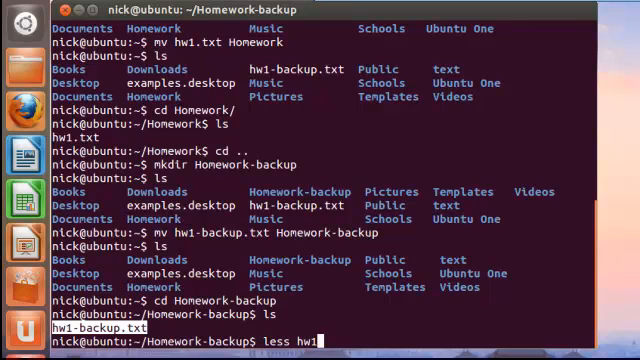
type("-backup.txt")
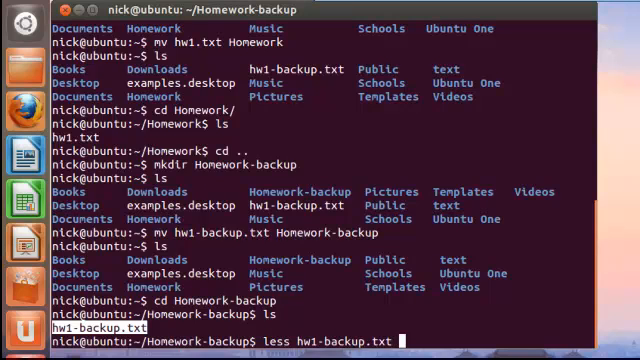
key("Return")
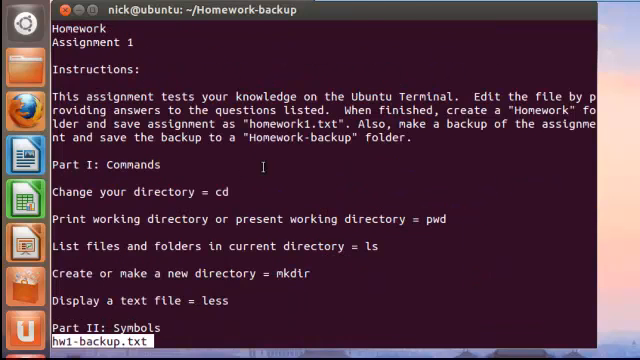